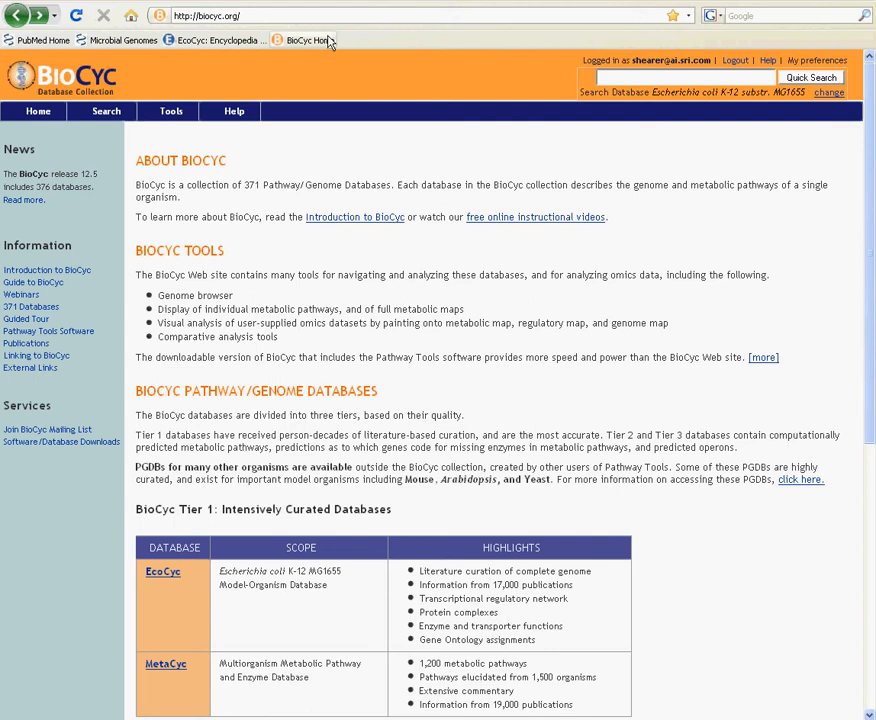
# Explore the home page menus: collection sites, search kinds, analysis tools and help resources.
pyautogui.click(38, 112)
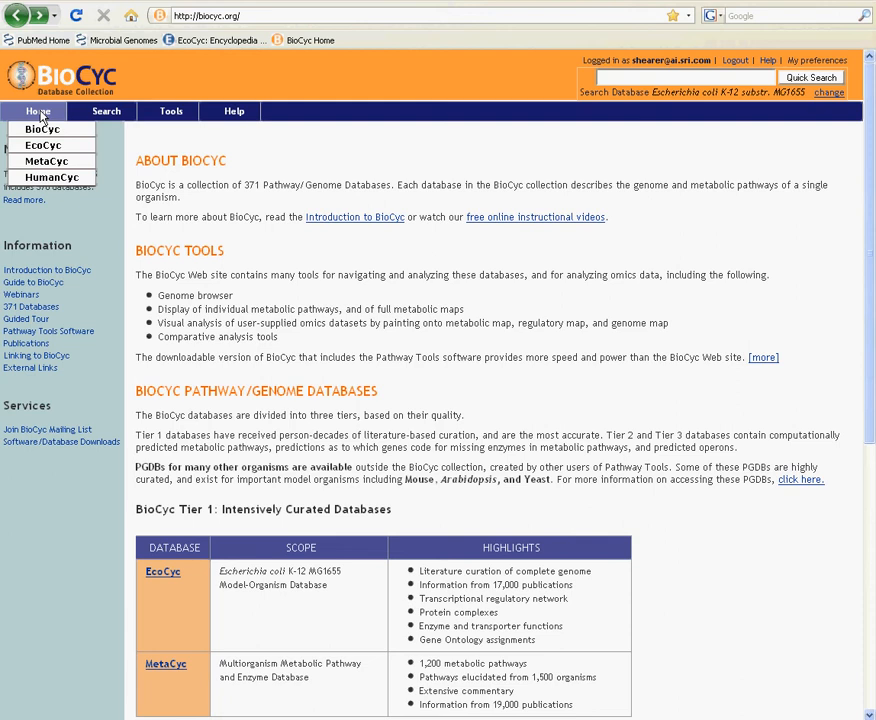
pyautogui.click(106, 112)
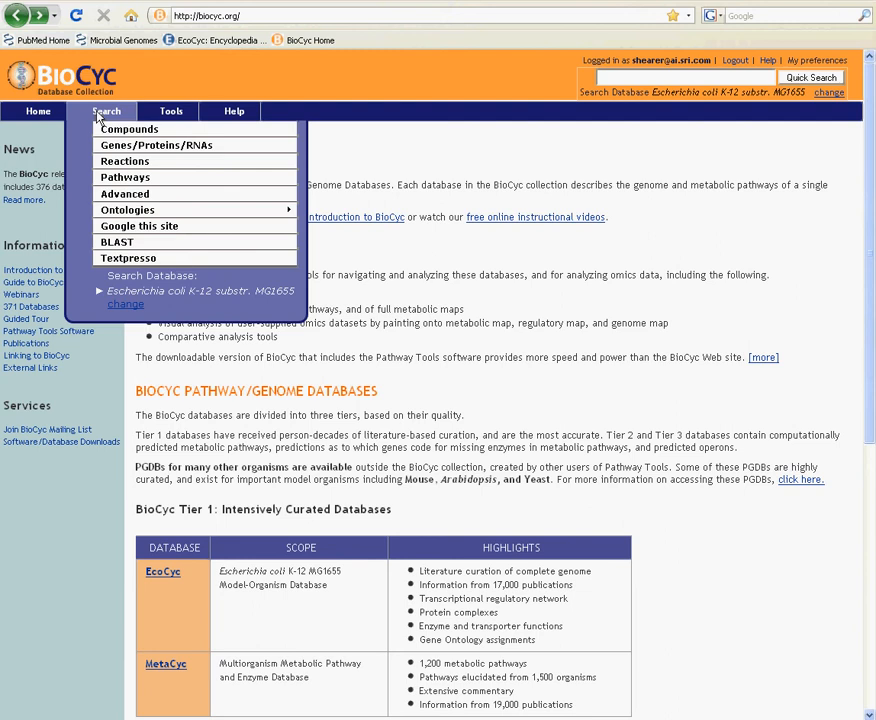
pyautogui.moveTo(140, 110)
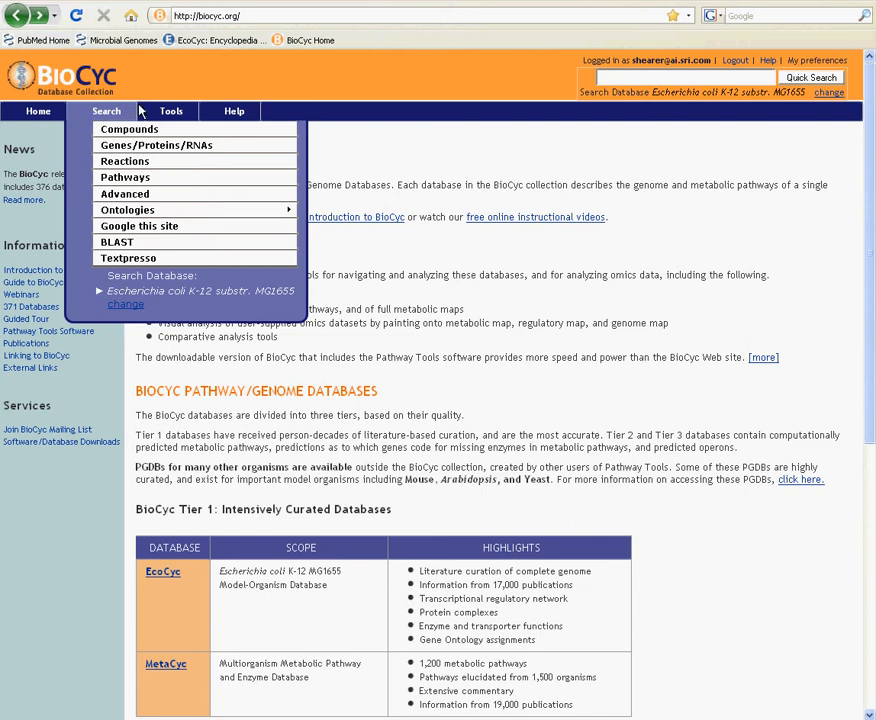
pyautogui.click(172, 112)
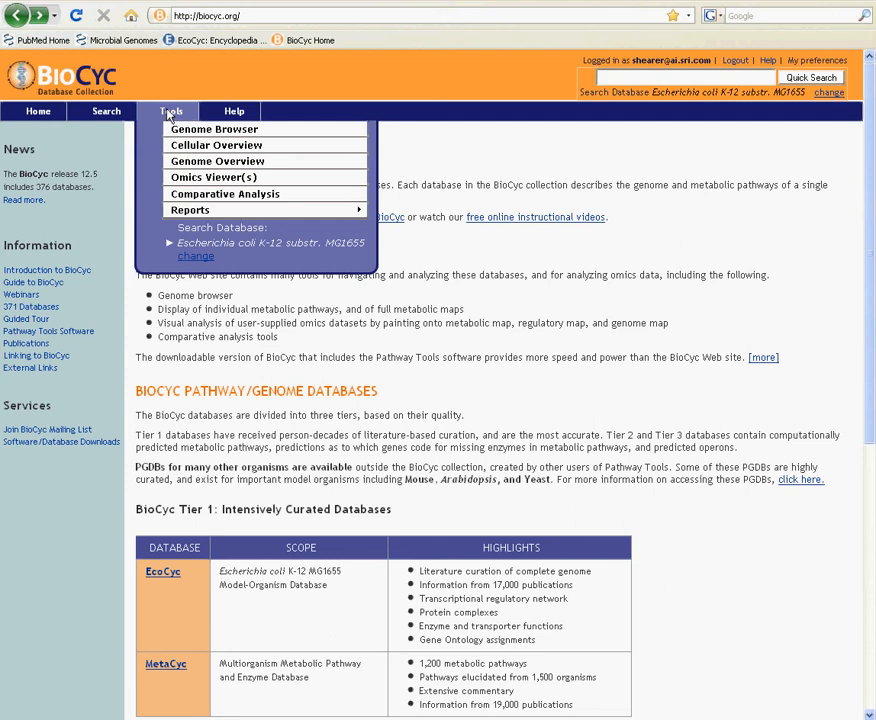
pyautogui.click(234, 112)
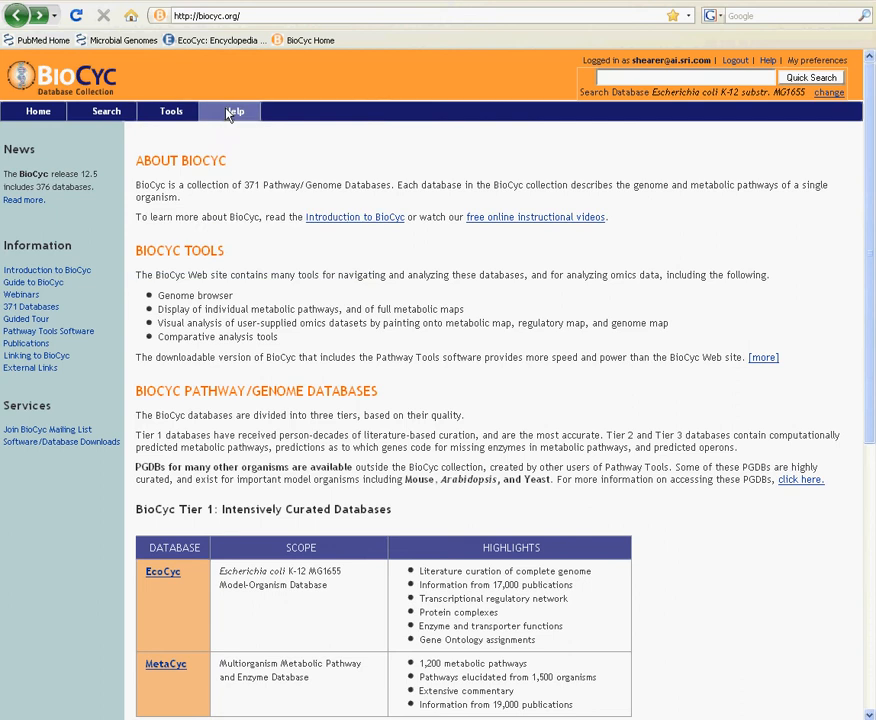
pyautogui.click(234, 112)
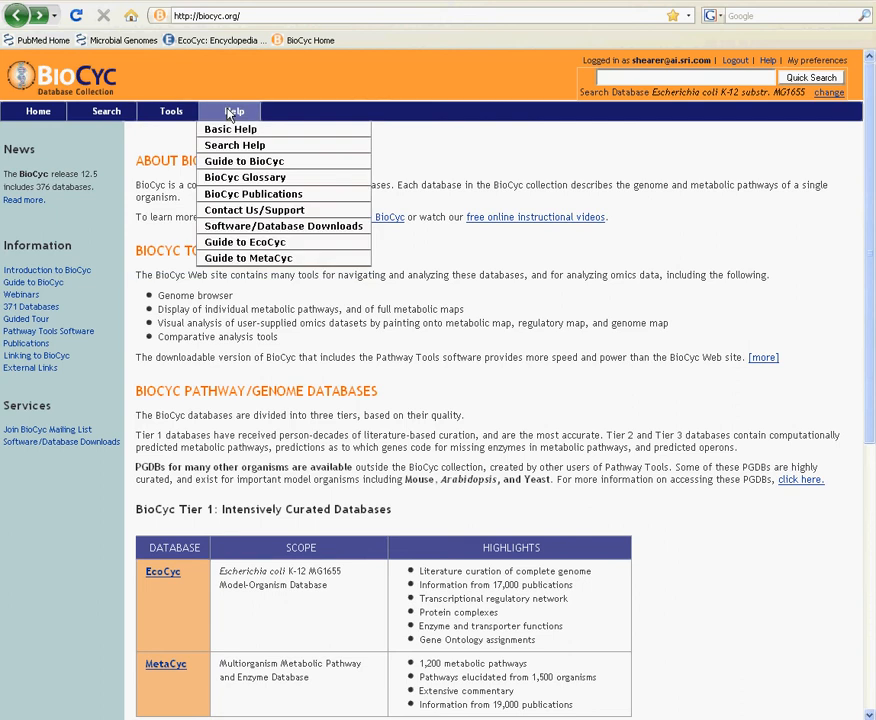
pyautogui.moveTo(280, 96)
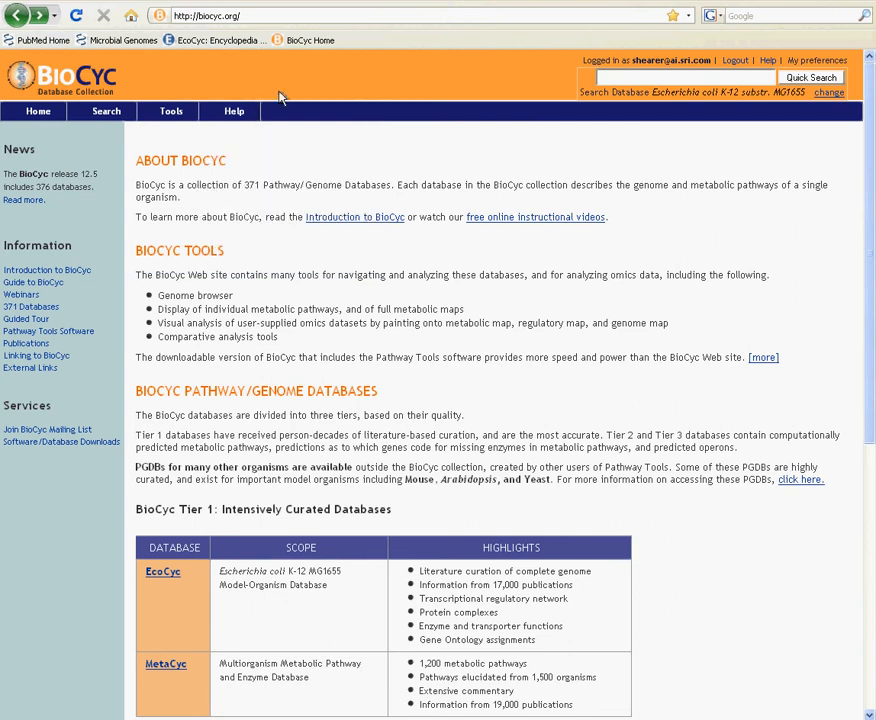
pyautogui.moveTo(496, 76)
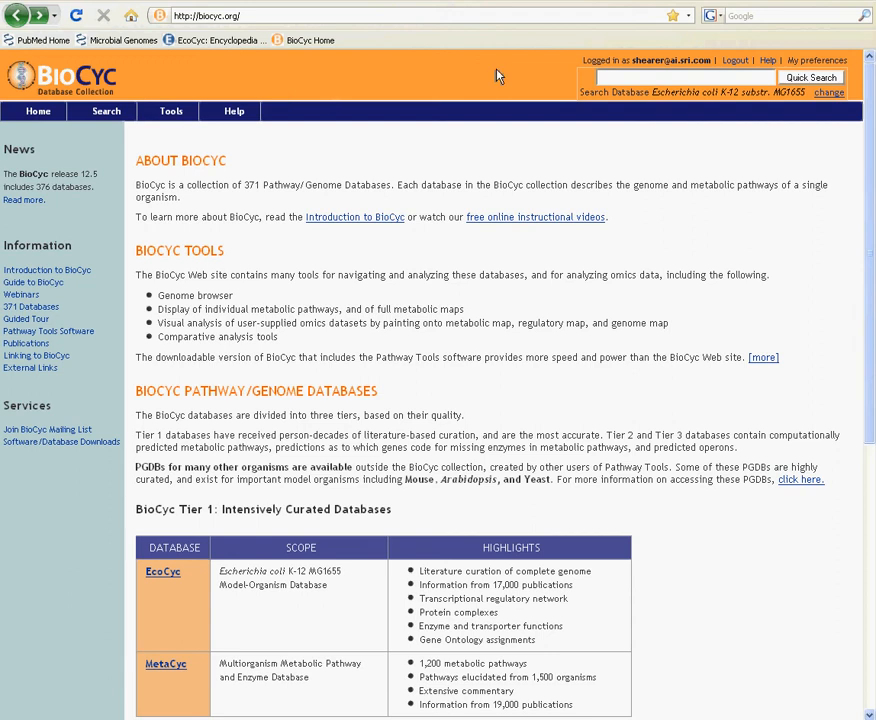
pyautogui.moveTo(564, 62)
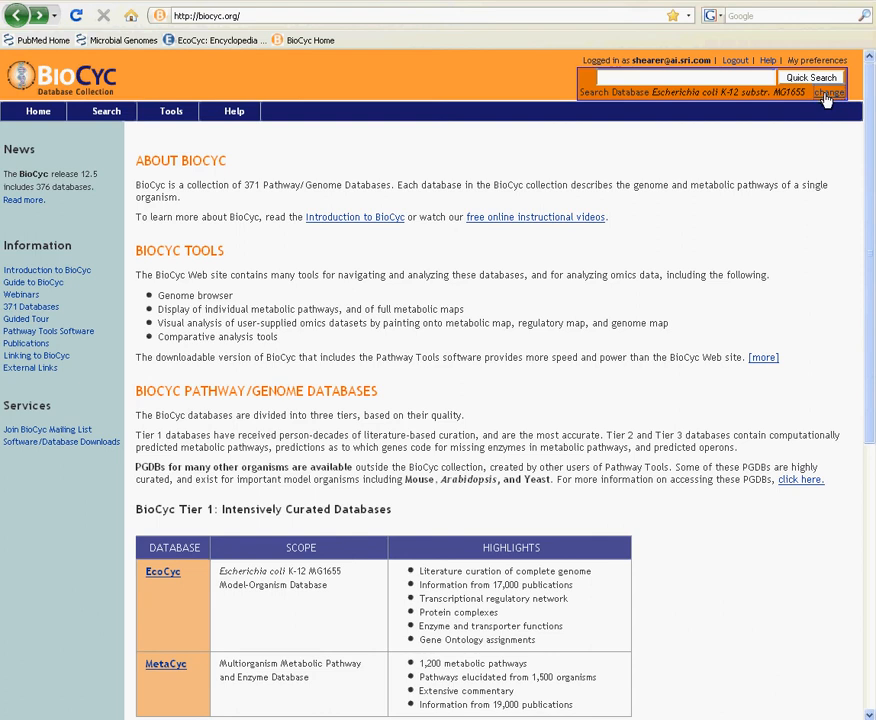
# Filter the Change Database chooser with 'aerom' and confirm Aeromonas hydrophila subsp. dhakensis.
pyautogui.click(828, 94)
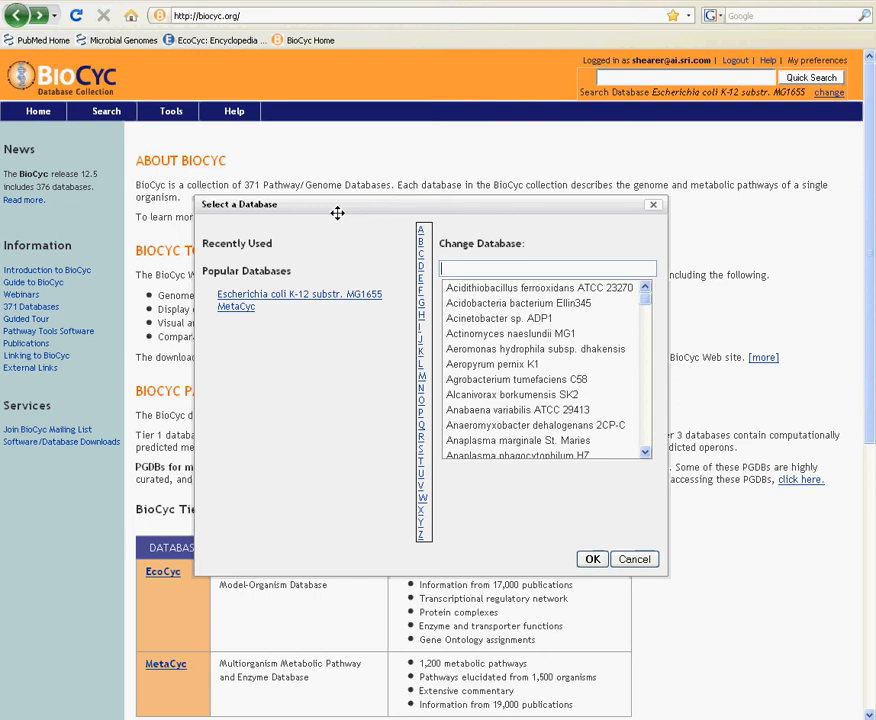
pyautogui.moveTo(320, 294)
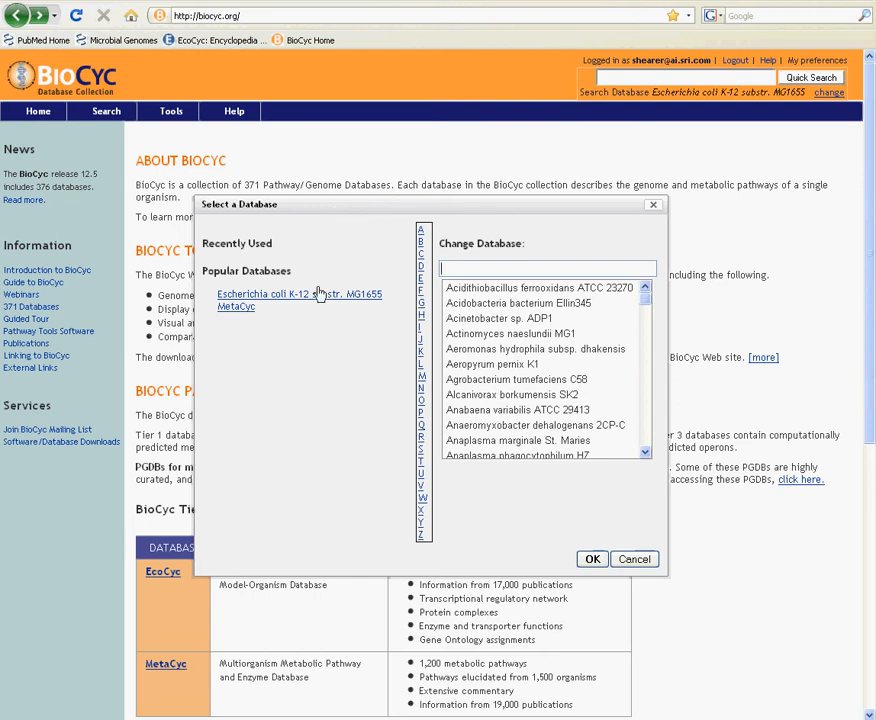
pyautogui.moveTo(268, 318)
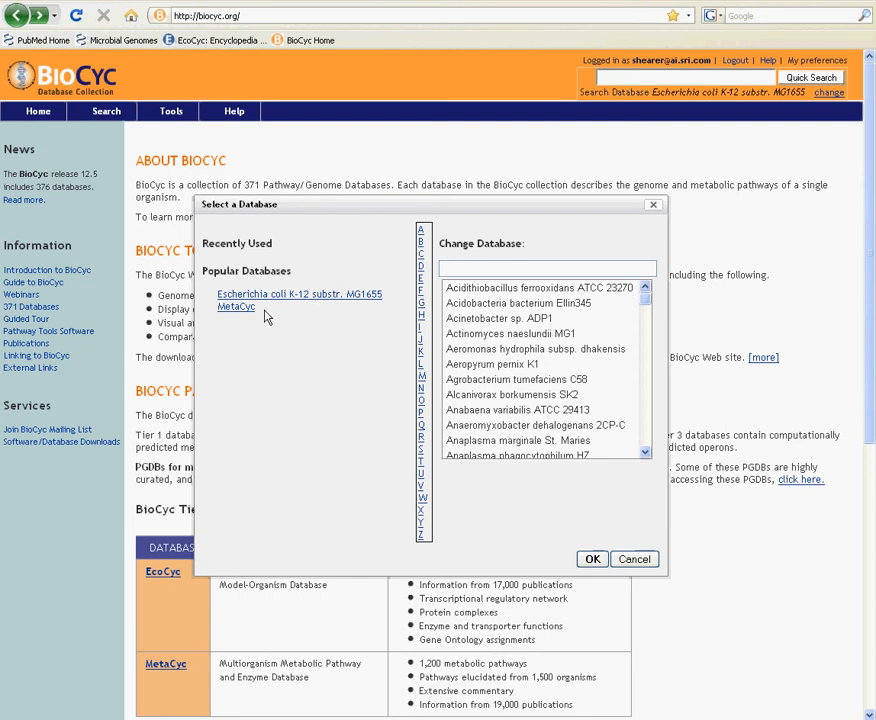
pyautogui.click(548, 268)
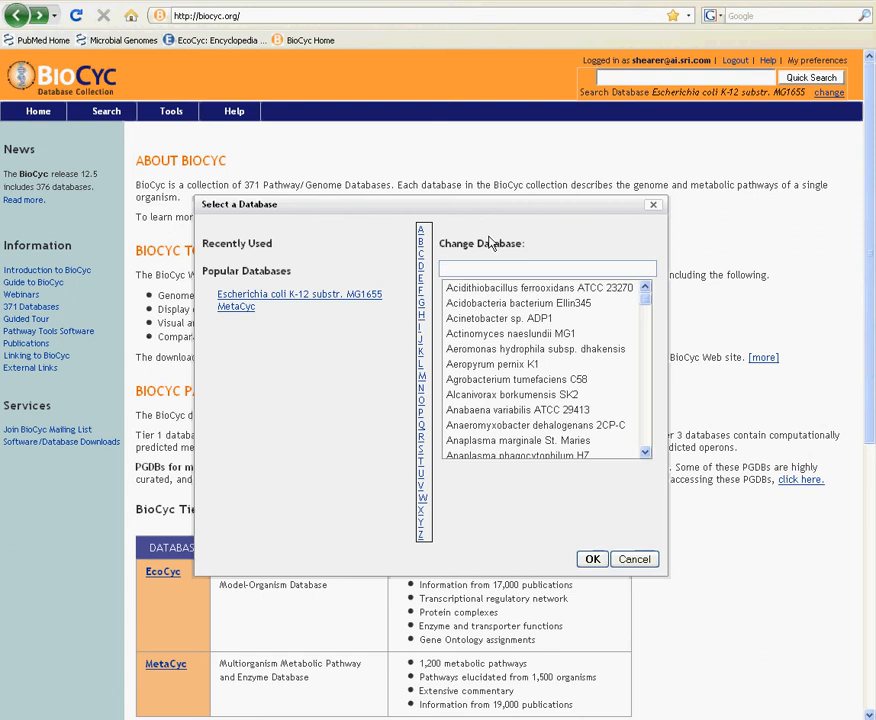
pyautogui.write('aerom')
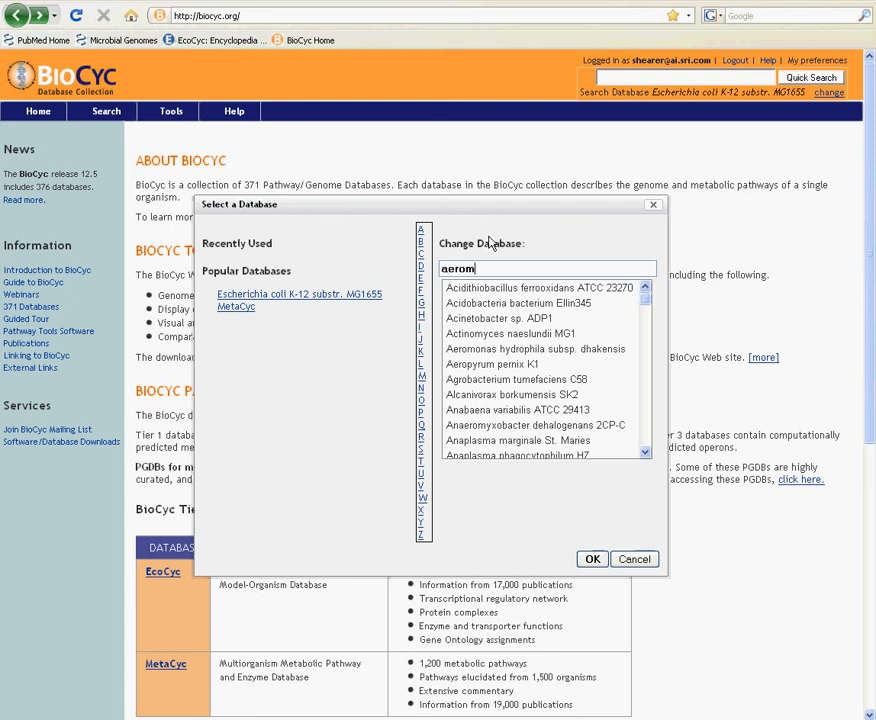
pyautogui.write('aerom')
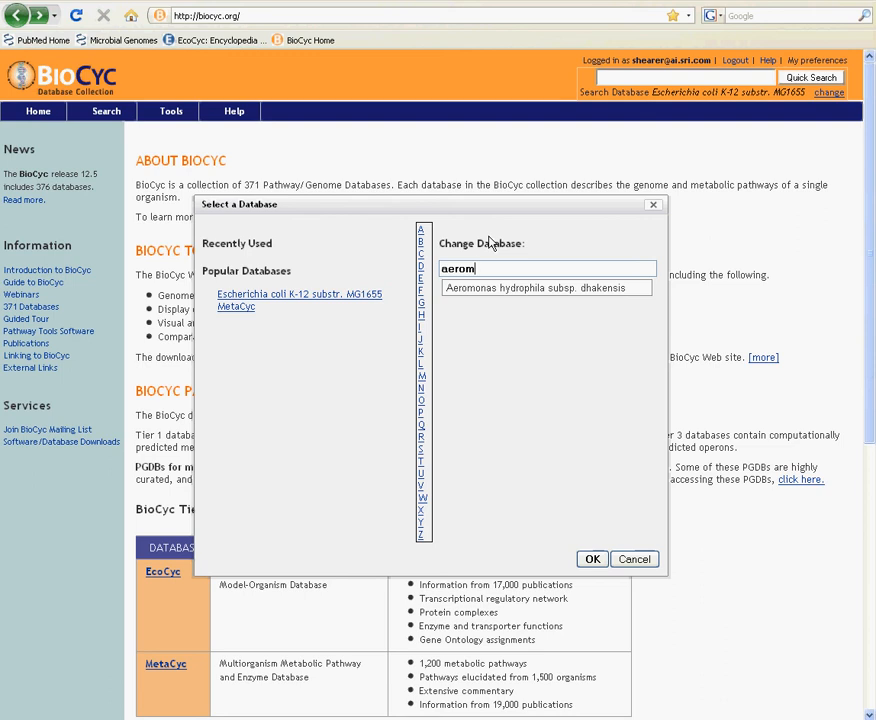
pyautogui.click(544, 288)
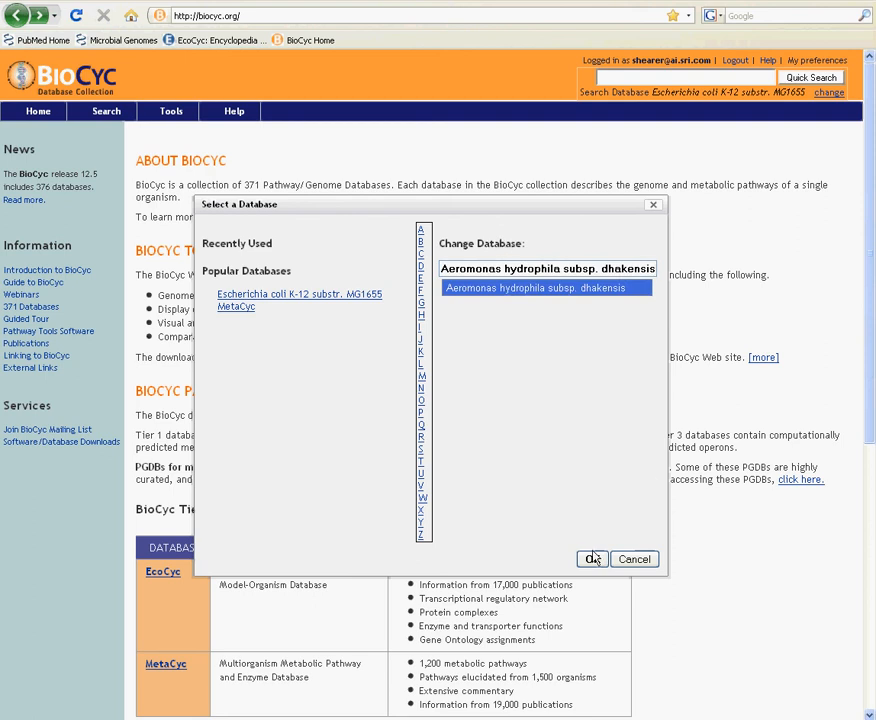
pyautogui.click(592, 560)
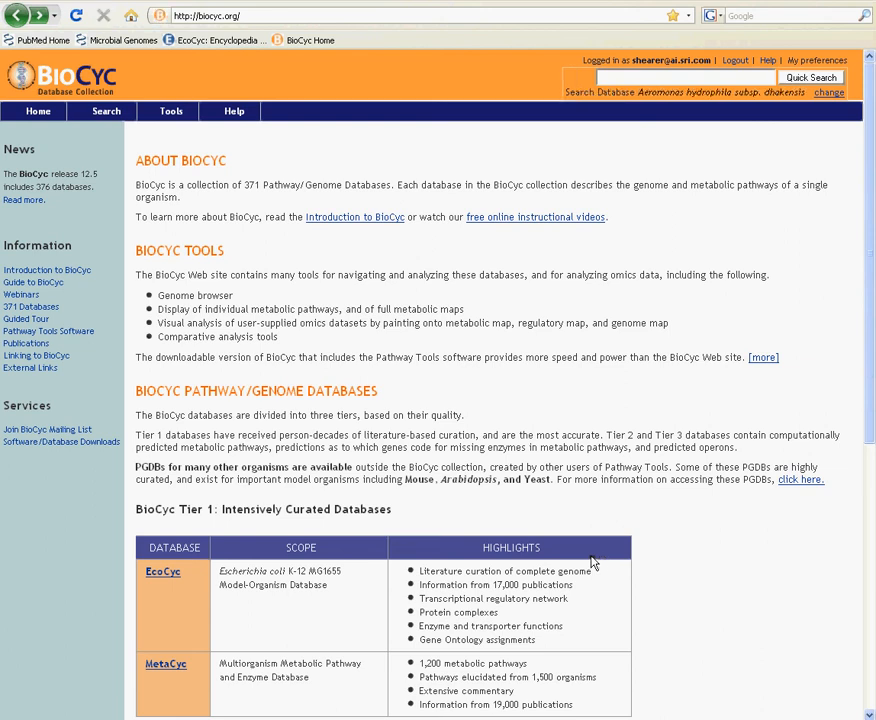
pyautogui.moveTo(632, 112)
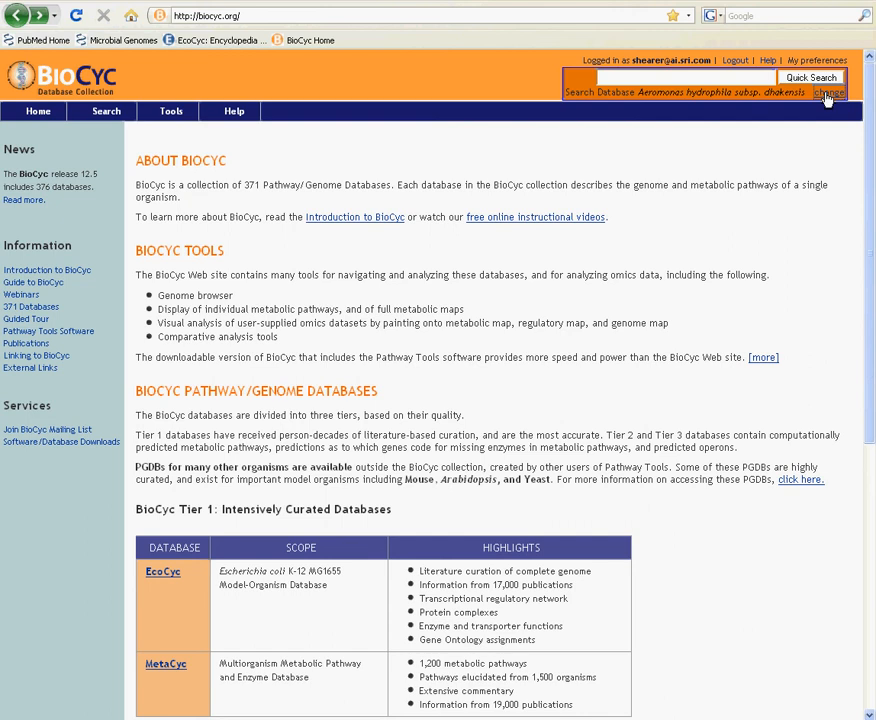
# Pick Escherichia coli K-12 substr. MG1655 from Popular Databases and confirm it as the search database.
pyautogui.click(828, 92)
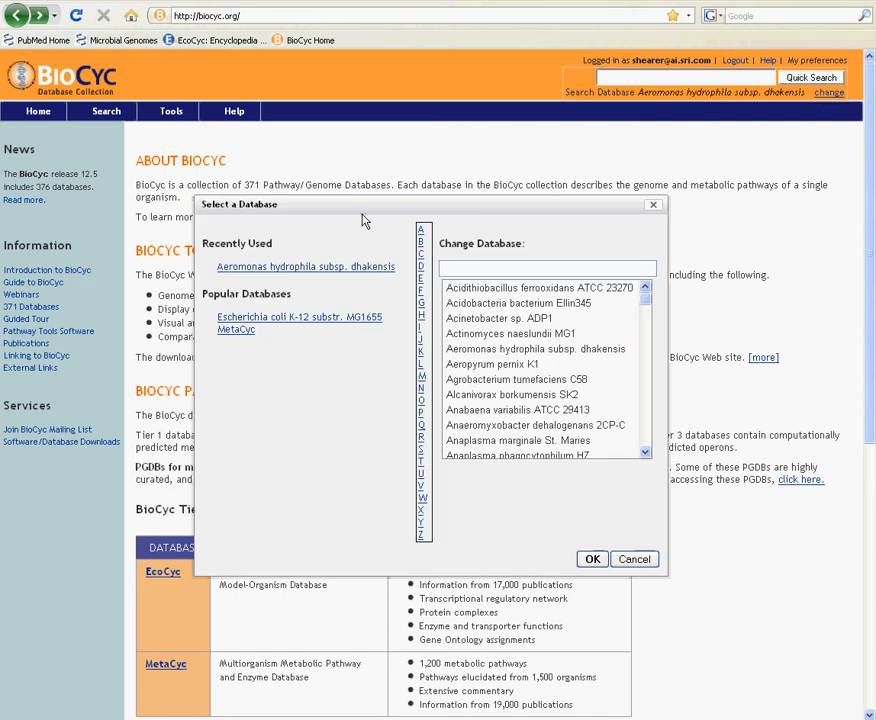
pyautogui.moveTo(260, 280)
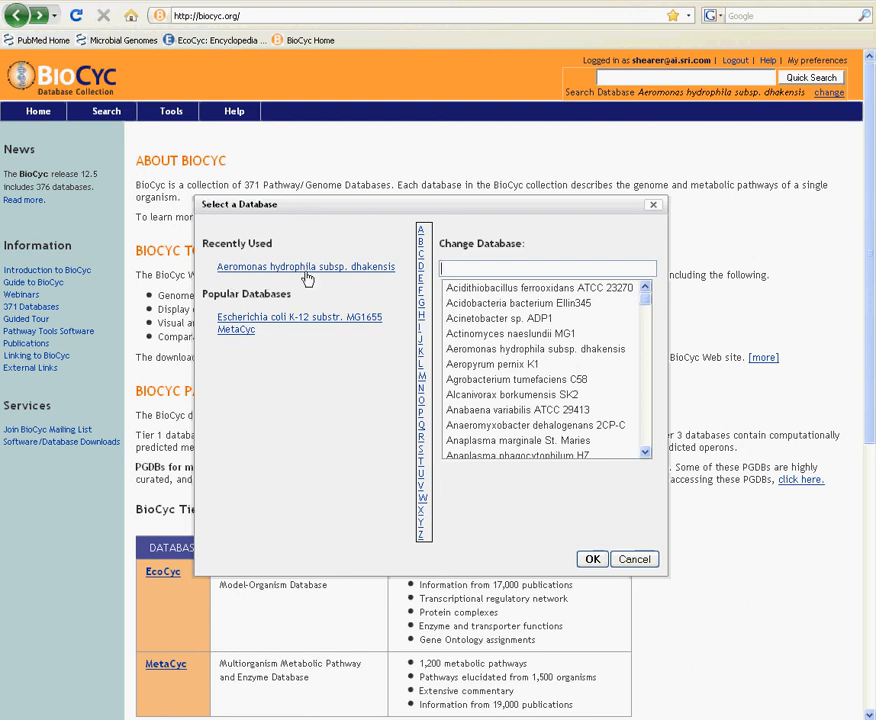
pyautogui.moveTo(316, 248)
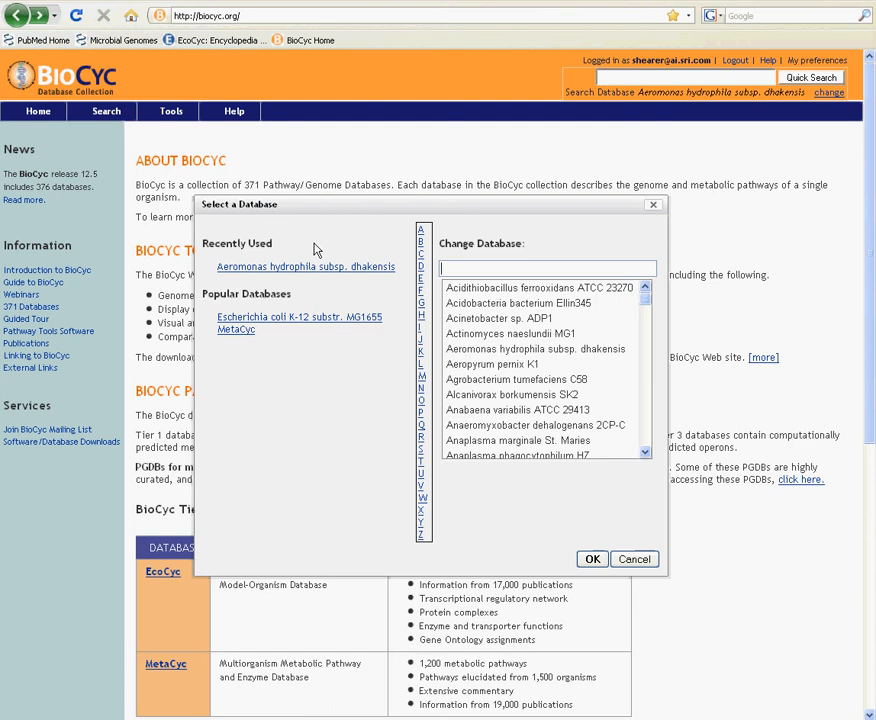
pyautogui.moveTo(320, 266)
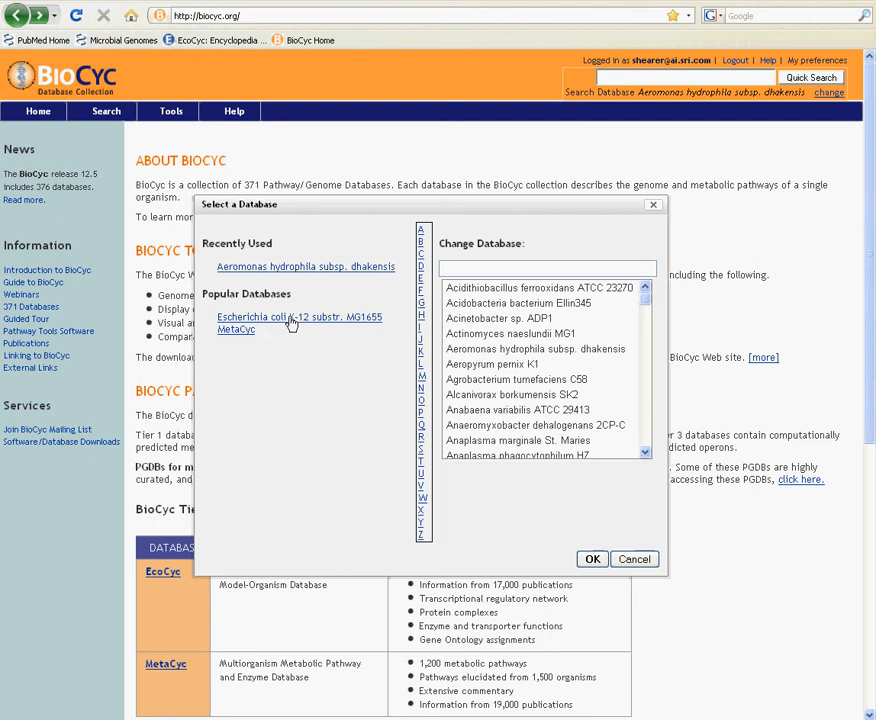
pyautogui.click(296, 316)
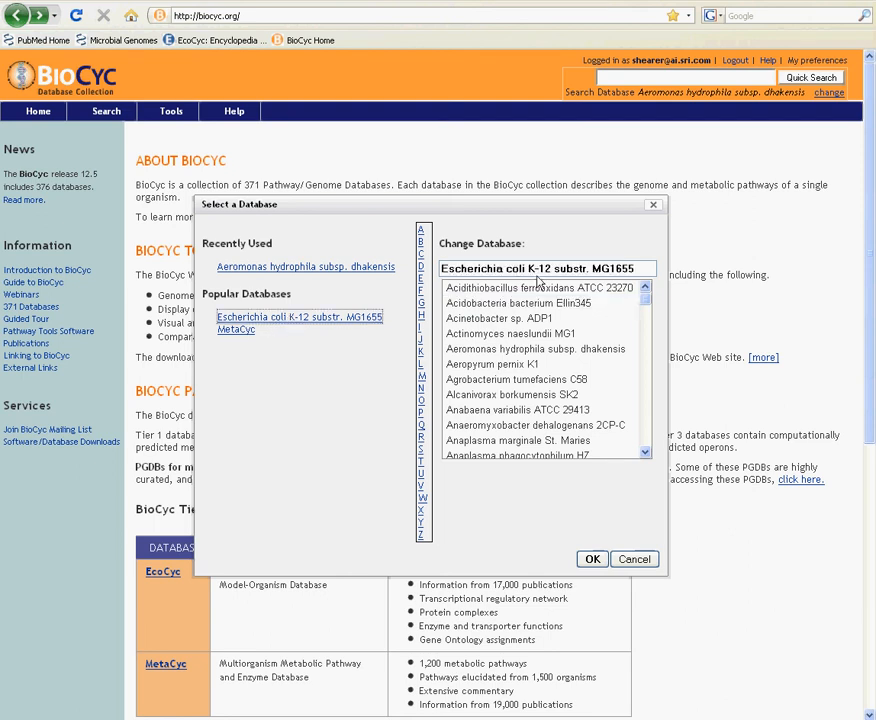
pyautogui.moveTo(592, 560)
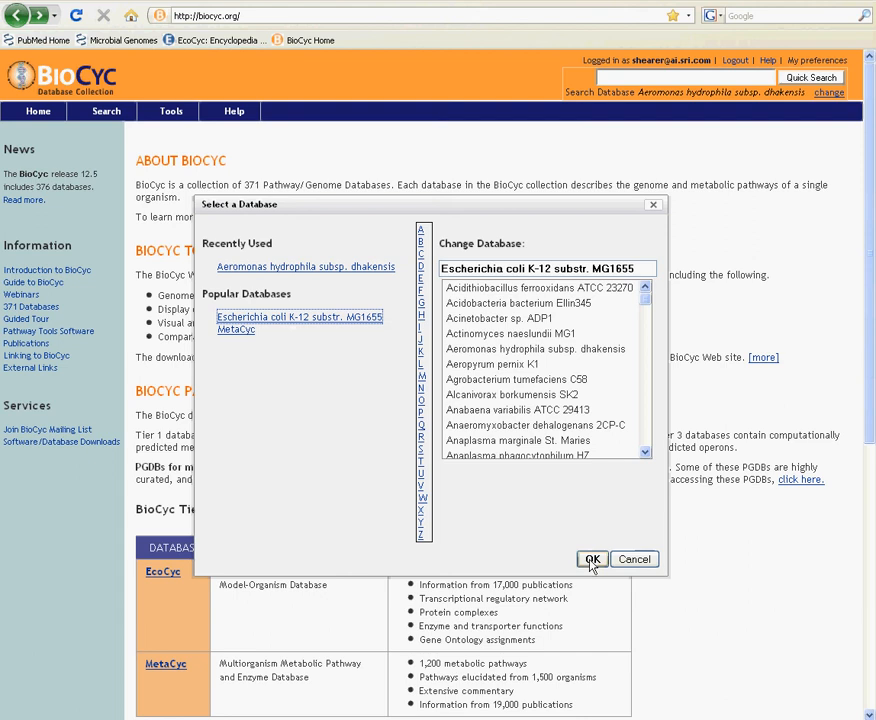
pyautogui.click(592, 560)
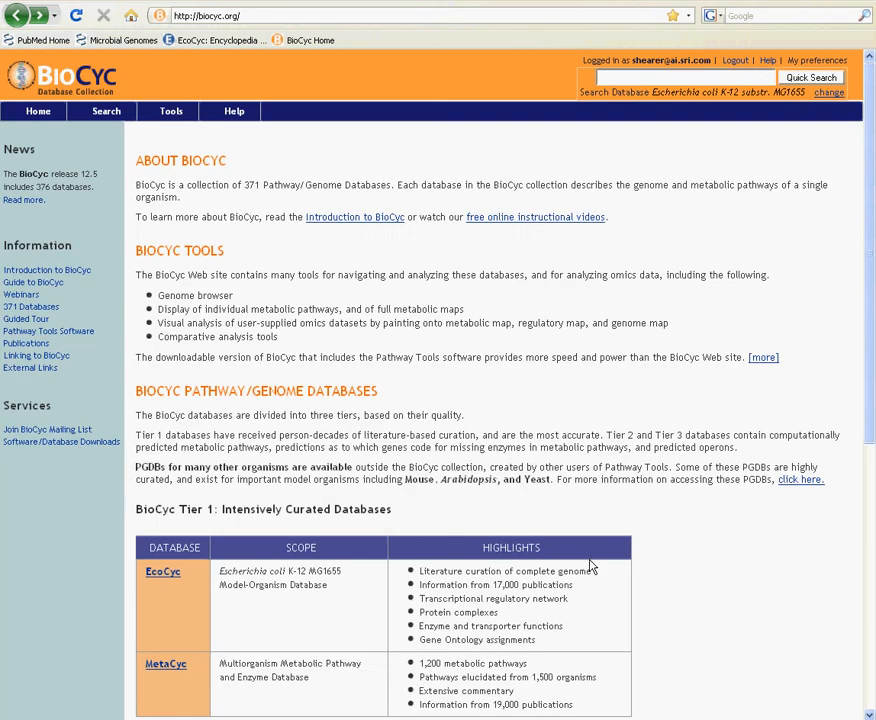
pyautogui.moveTo(702, 112)
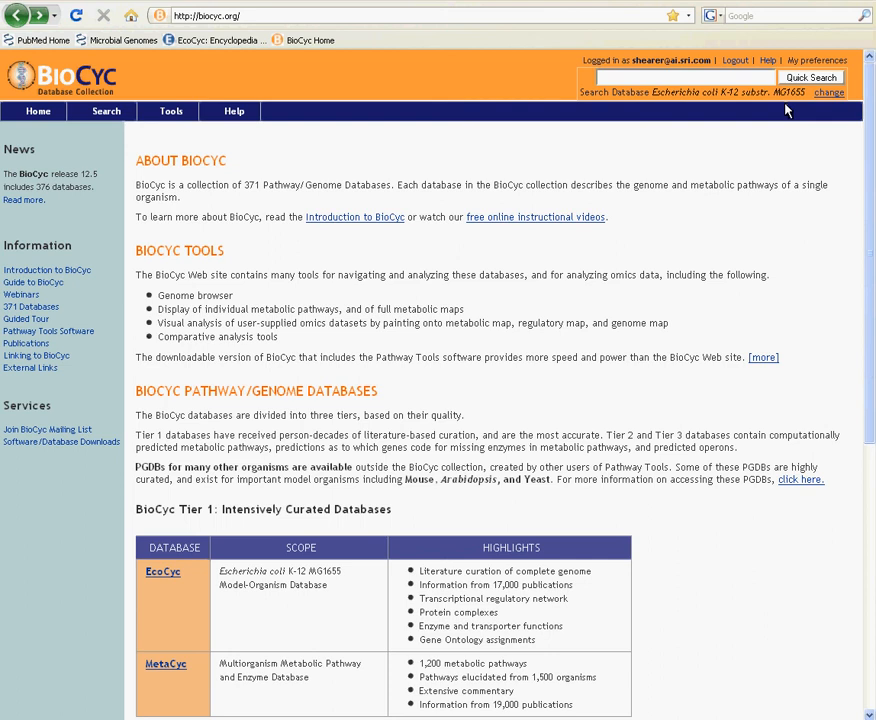
pyautogui.moveTo(756, 118)
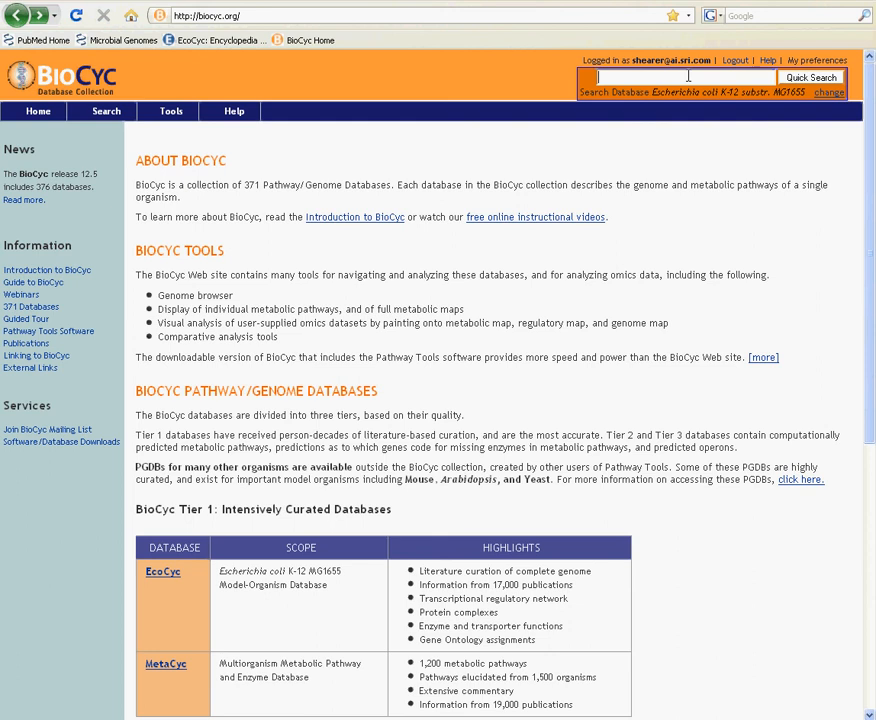
# Enter 'threon' in Quick Search to bring up threonine suggestions for E. coli K-12.
pyautogui.write('threon')
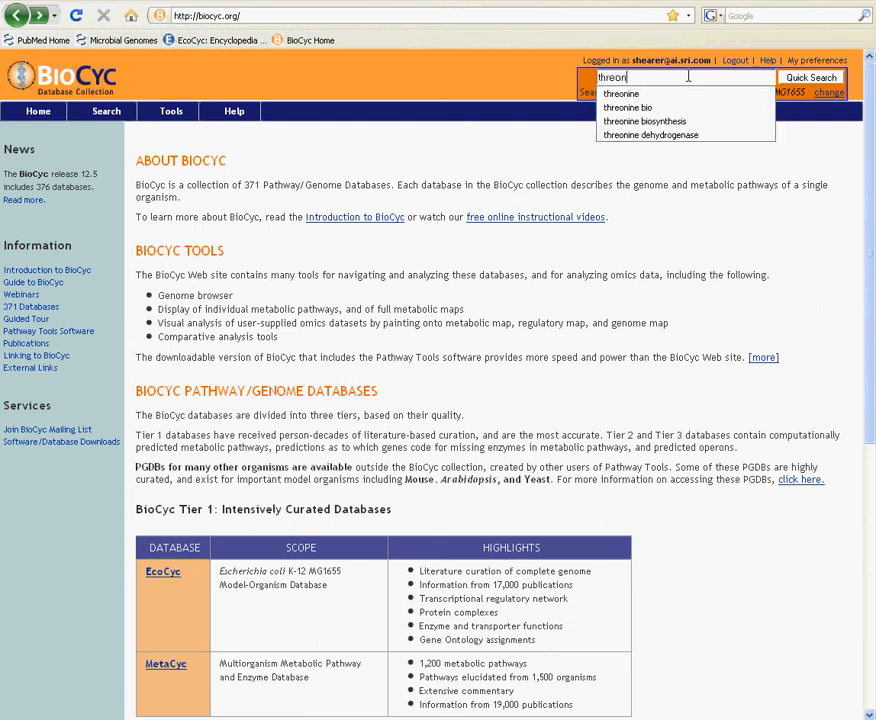